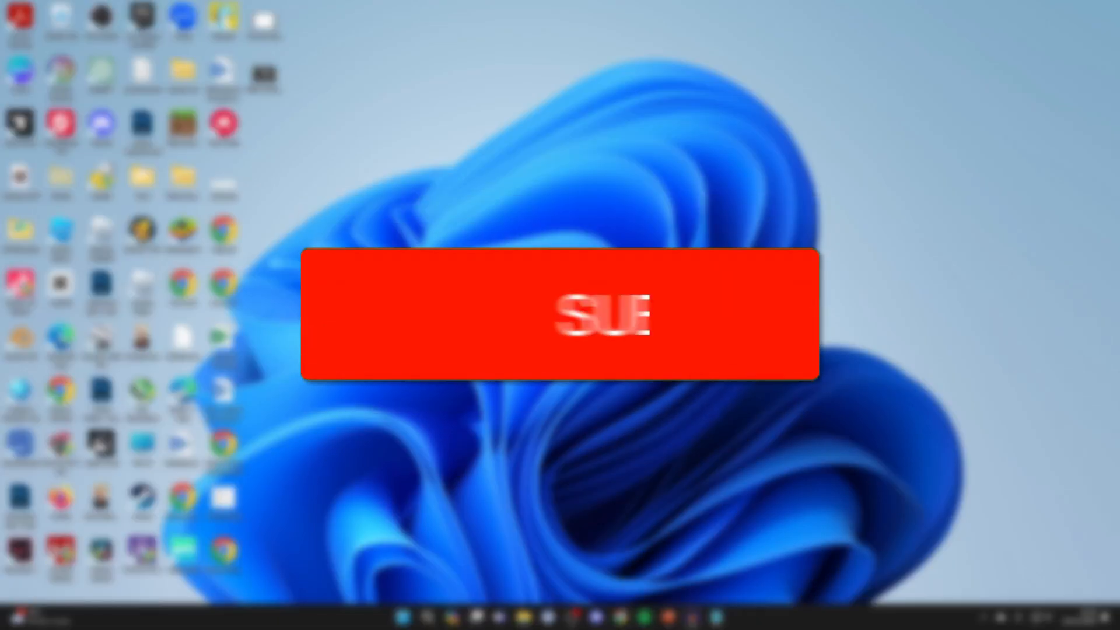
# Step: Search Windows for 'disk' and launch Disk Clean-up from Best match
pyautogui.click(560, 316)
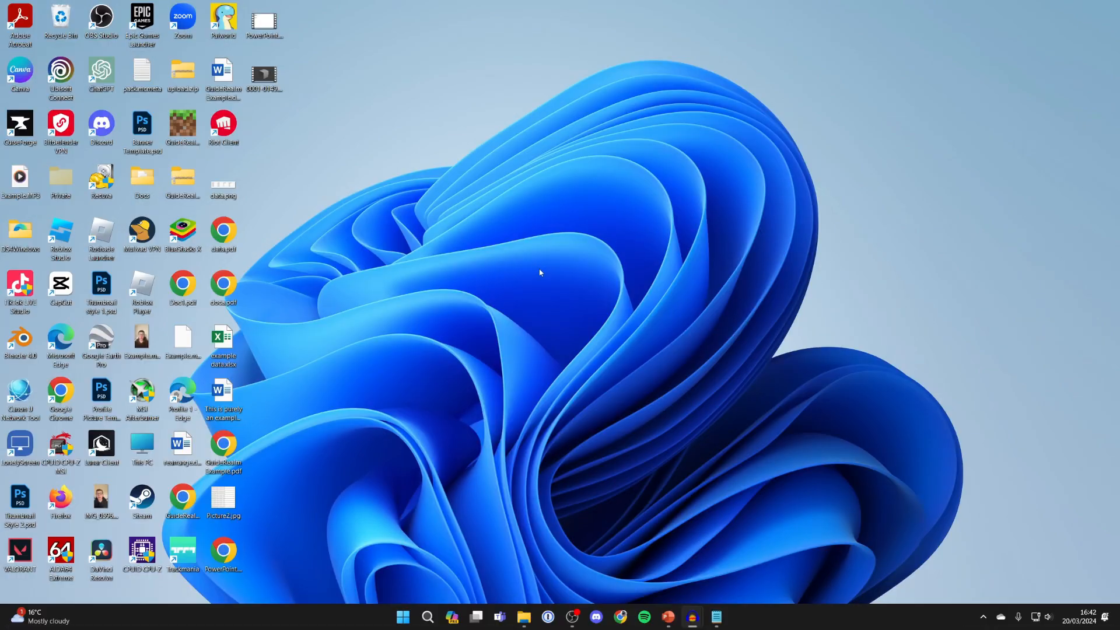
pyautogui.click(427, 616)
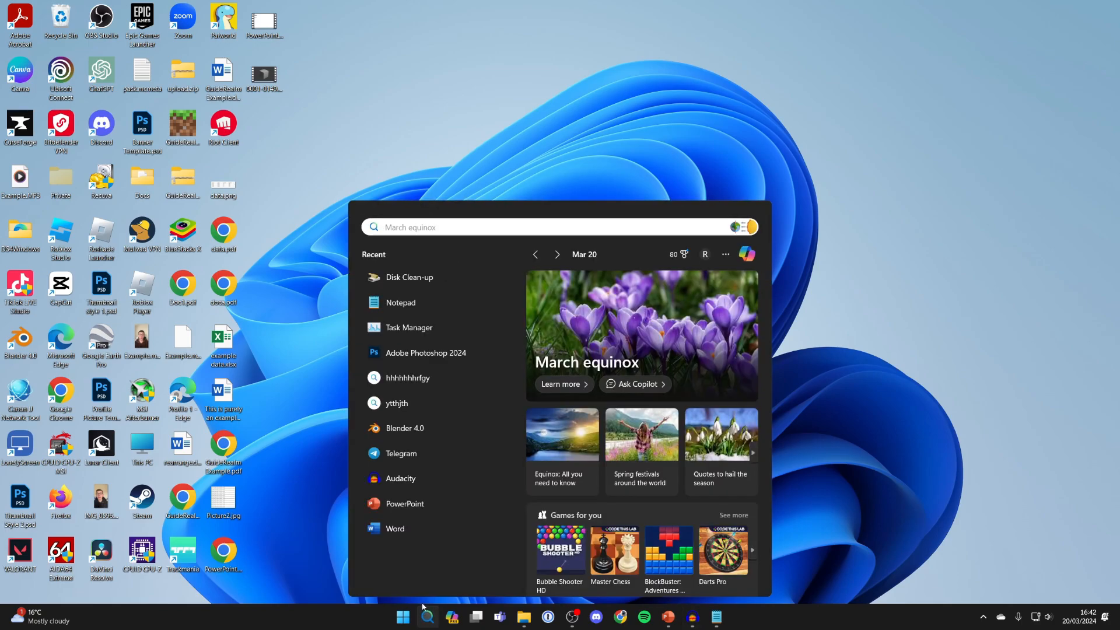
pyautogui.write('disk')
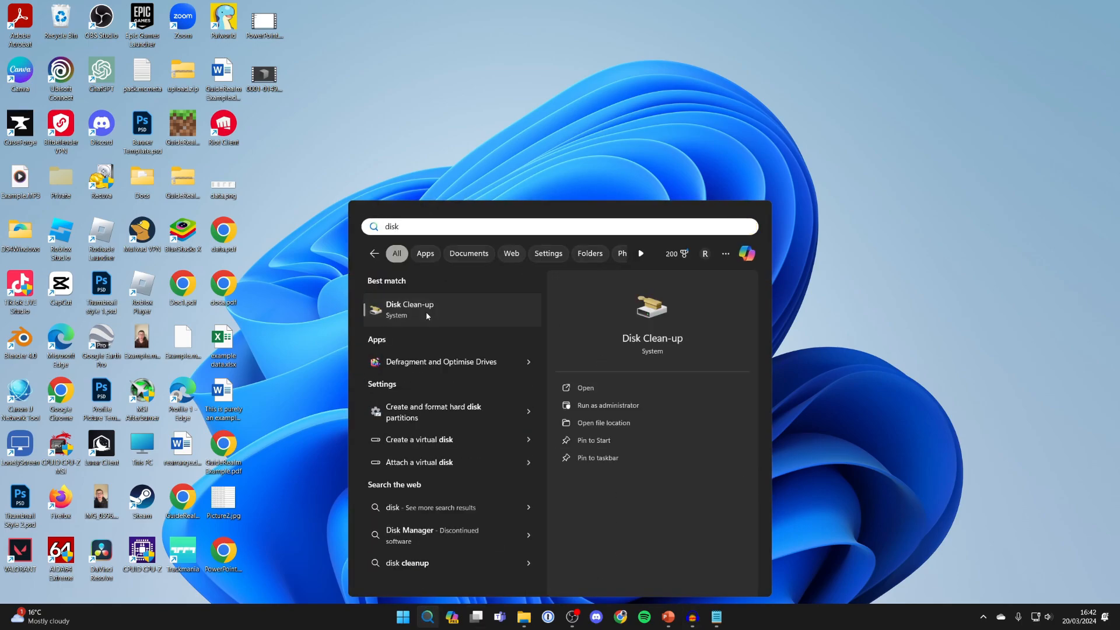
pyautogui.click(410, 309)
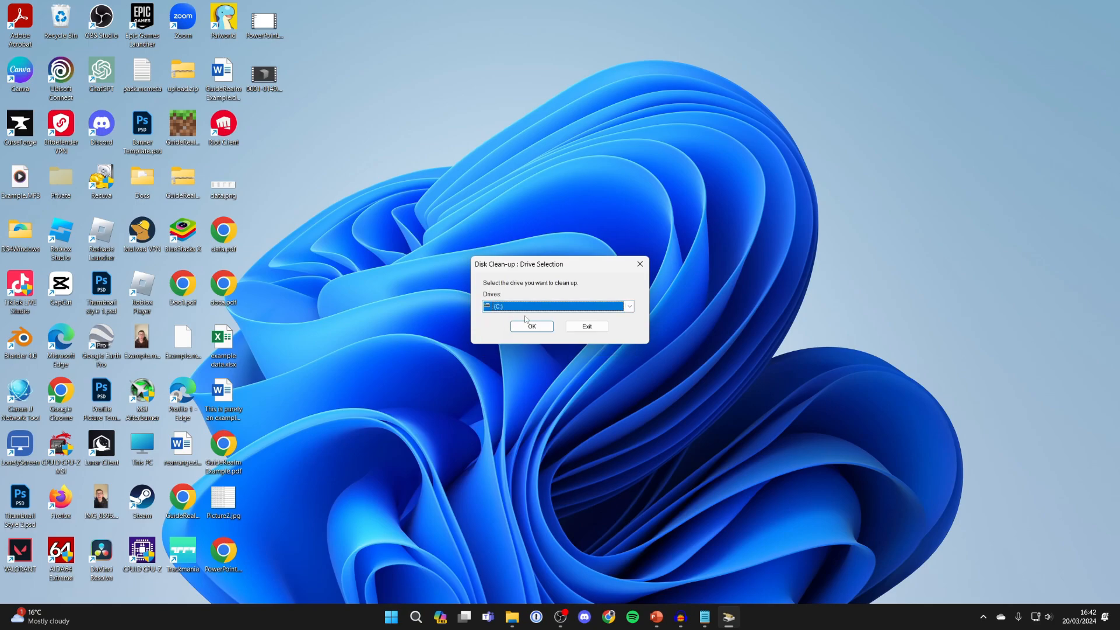
# Step: Scan drive C:, centre the Disk Clean-up window, and rescan including system files
pyautogui.click(530, 326)
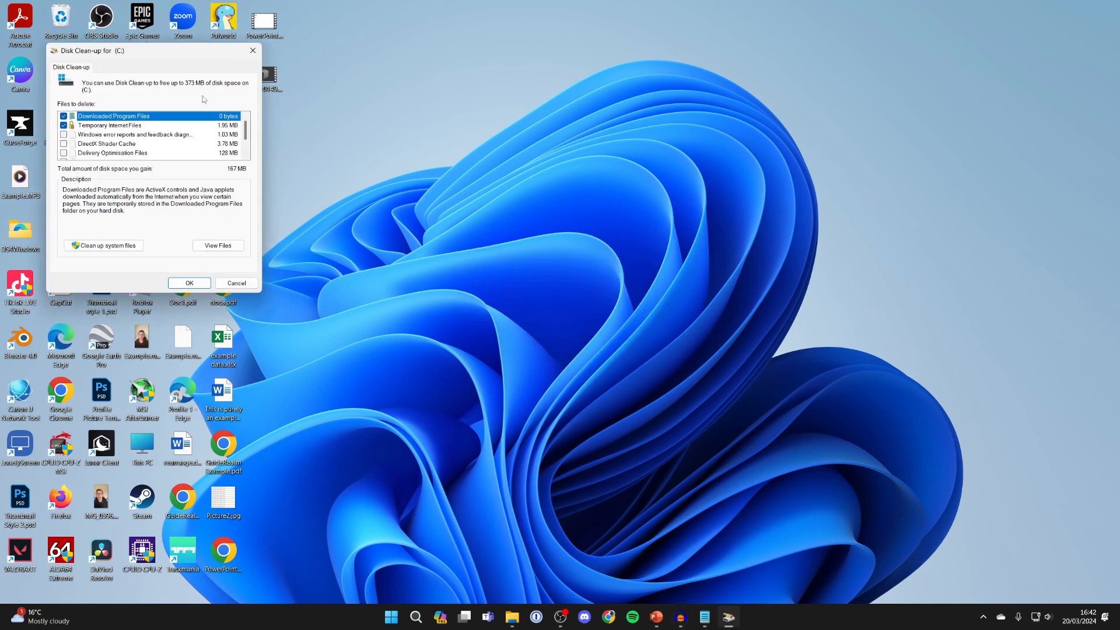
pyautogui.moveTo(153, 50); pyautogui.dragTo(236, 131)
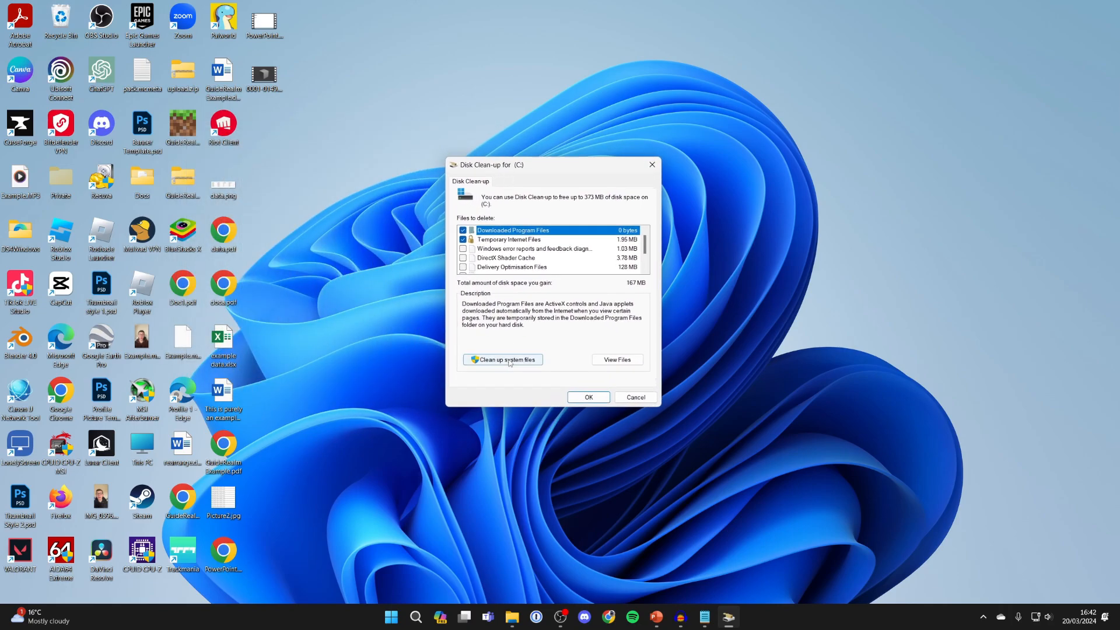
pyautogui.click(502, 359)
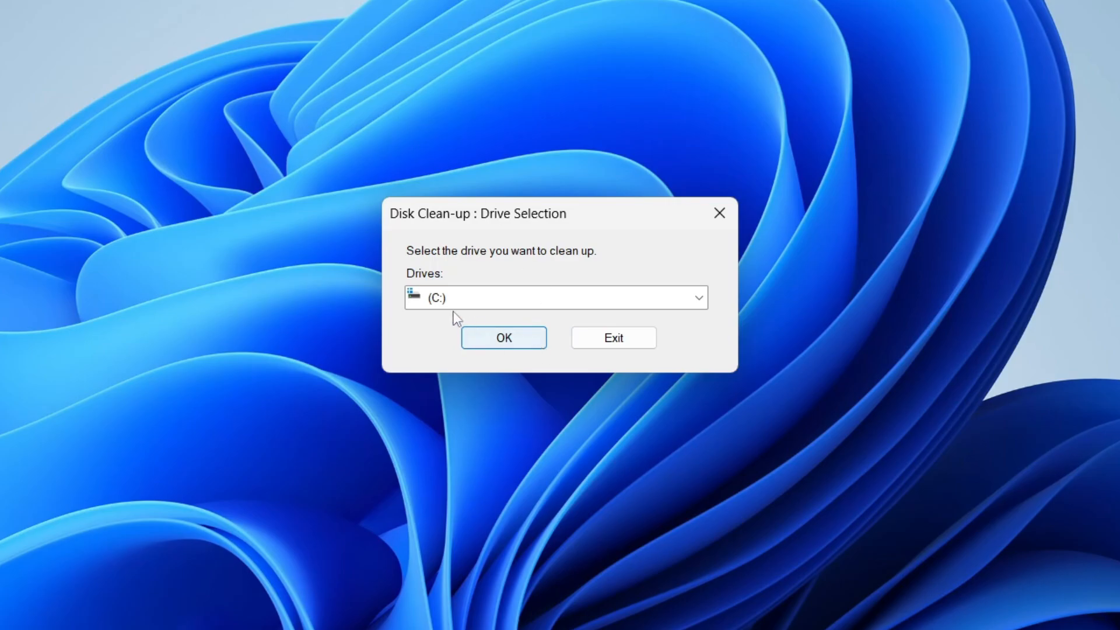
# Step: Confirm drive C: for the system-file scan, revealing 694 MB of freeable files
pyautogui.click(503, 337)
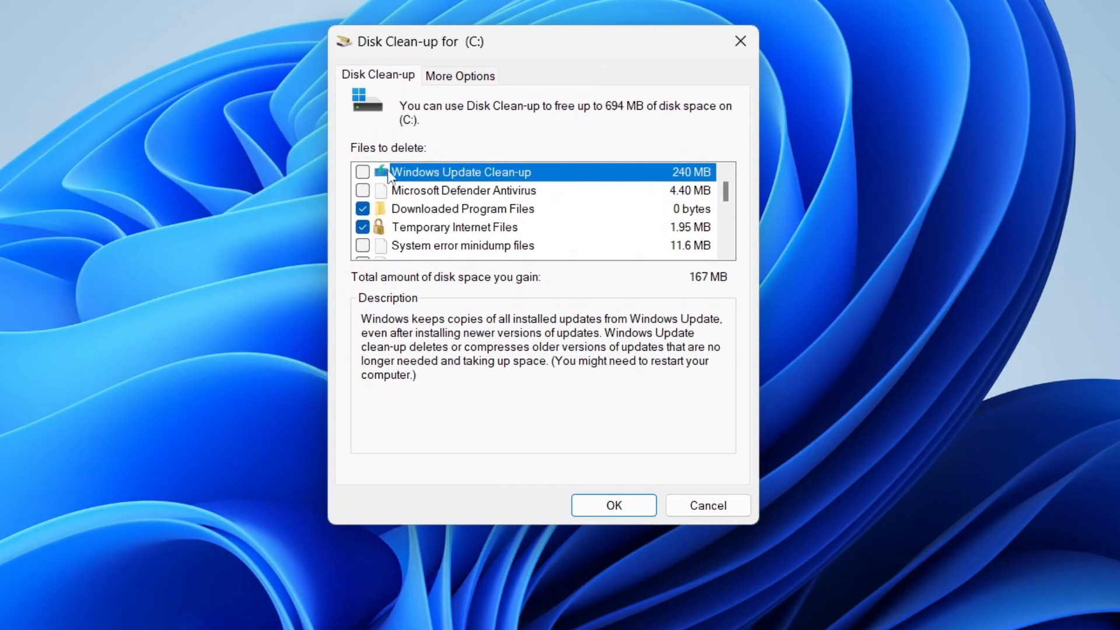
# Step: Tick every category, including Windows Update Clean-up and Recycle Bin, and delete all 694 MB
pyautogui.click(363, 172)
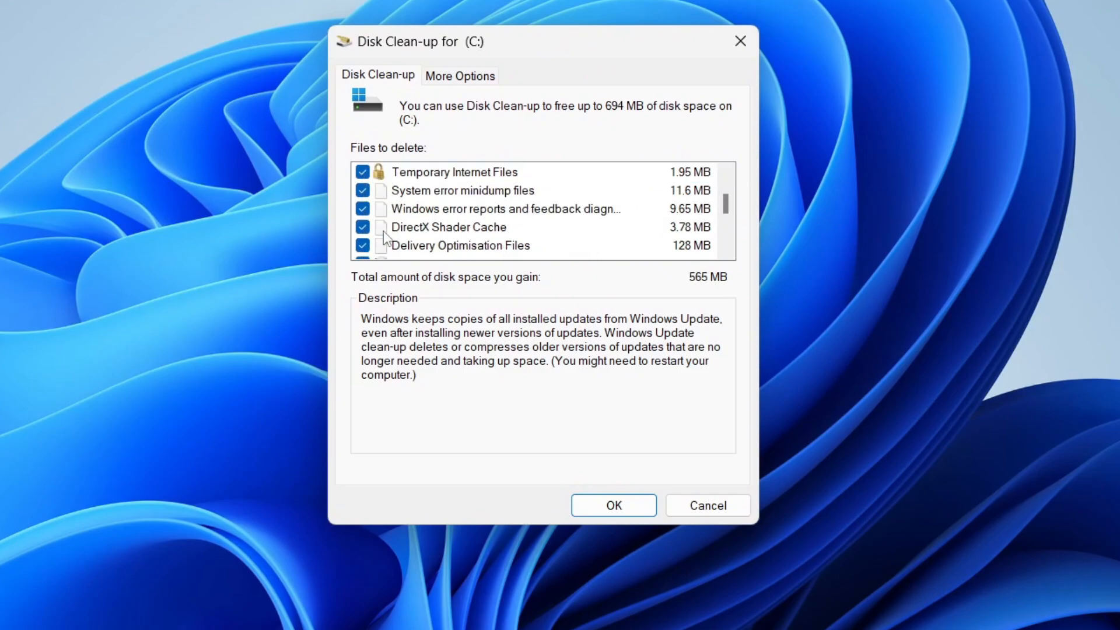
pyautogui.scroll(-3)
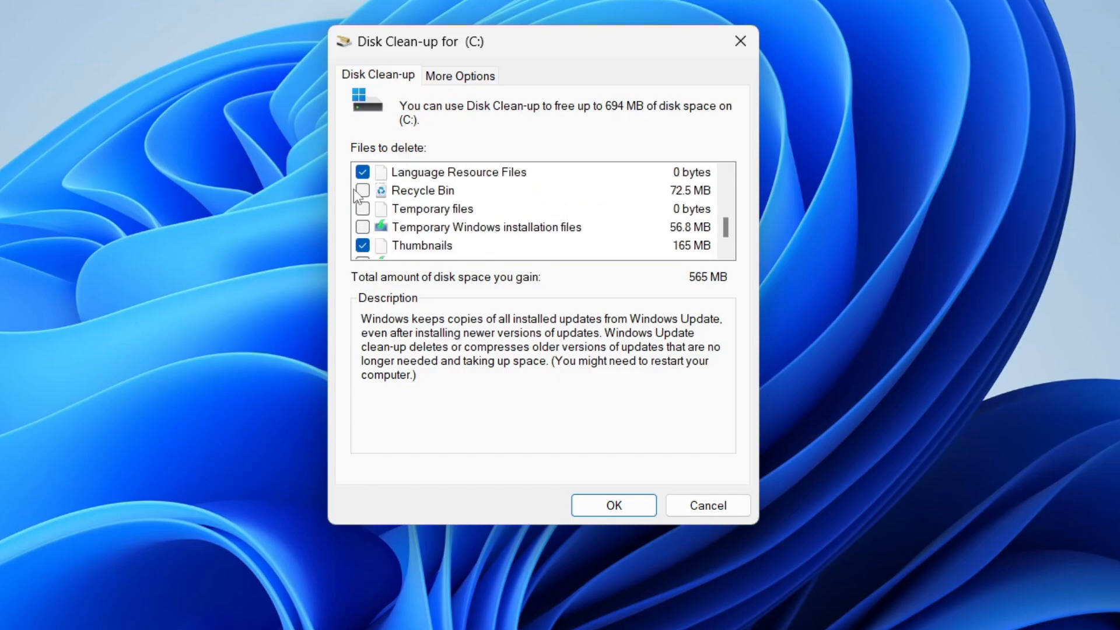
pyautogui.click(362, 190)
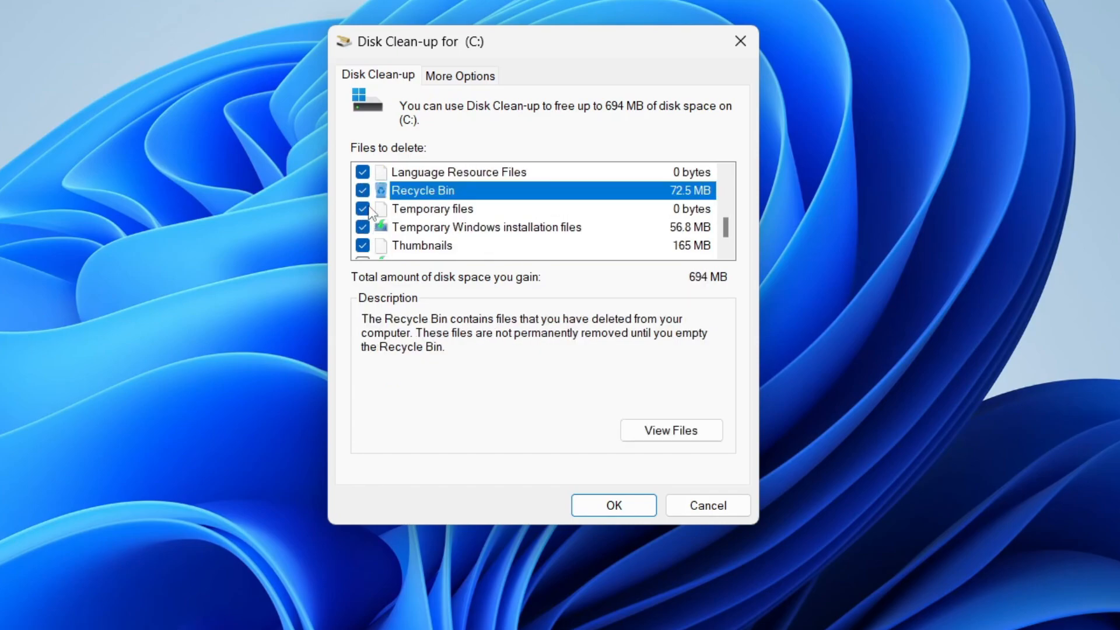
pyautogui.click(612, 505)
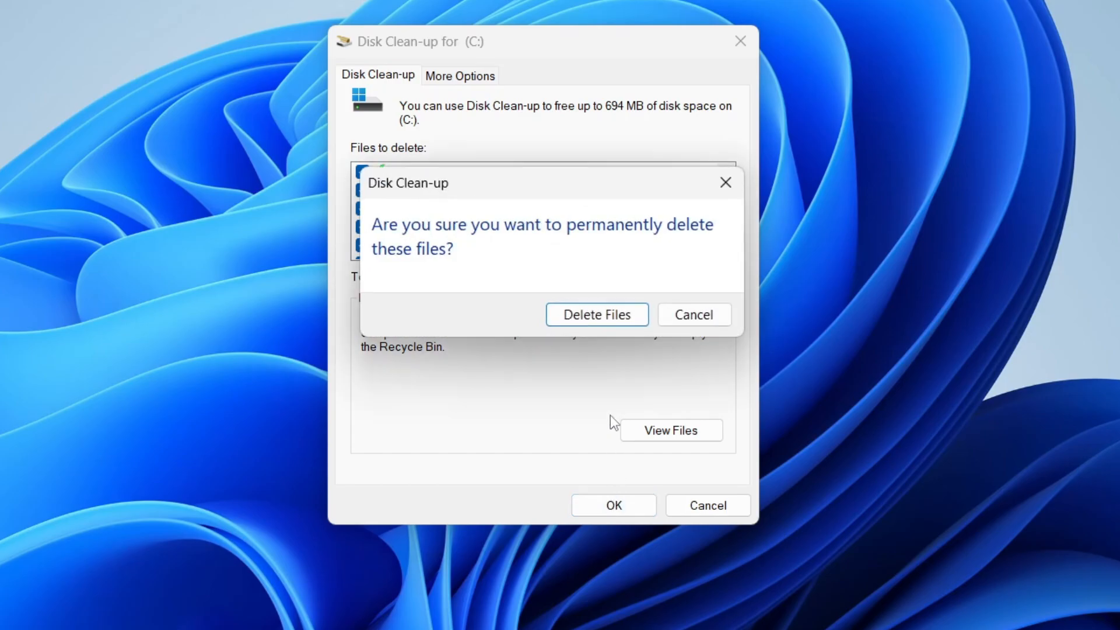
pyautogui.moveTo(556, 311)
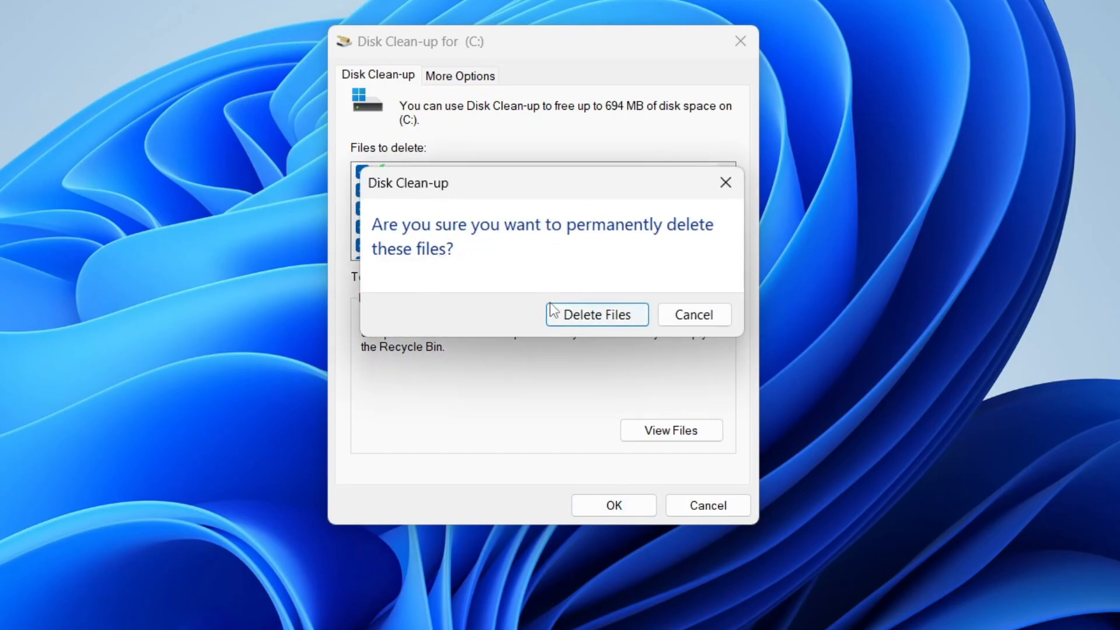
pyautogui.click(595, 314)
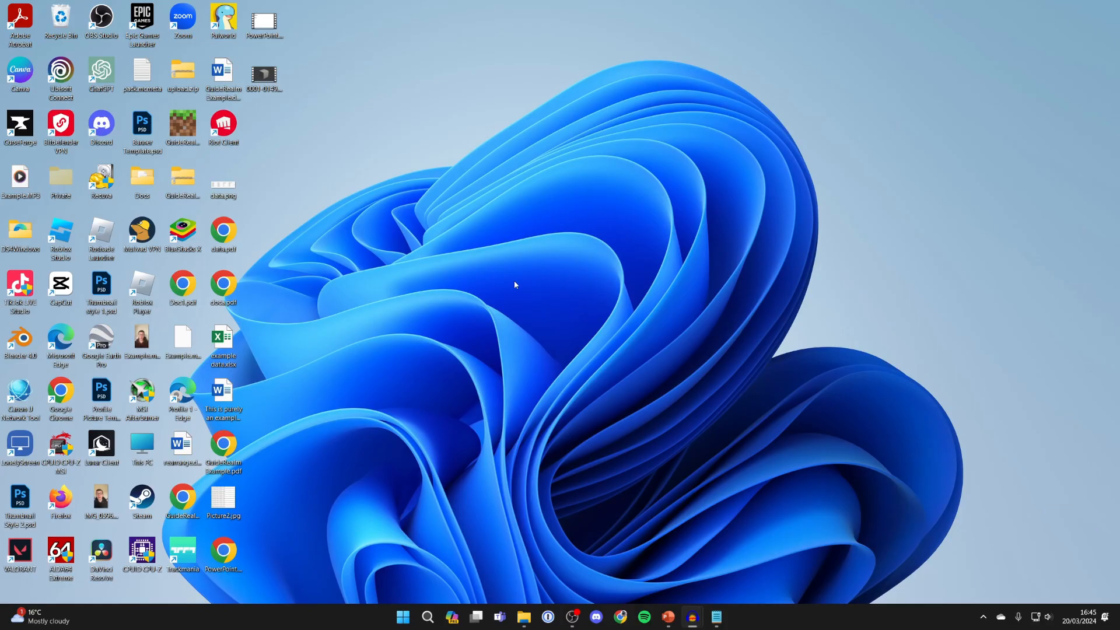
pyautogui.moveTo(502, 273)
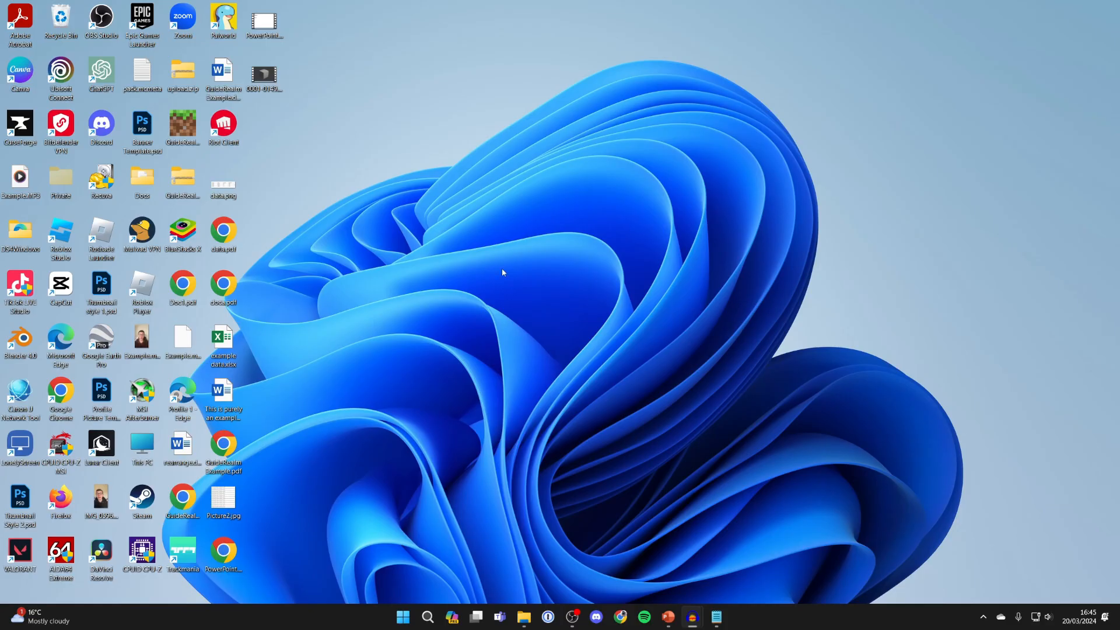